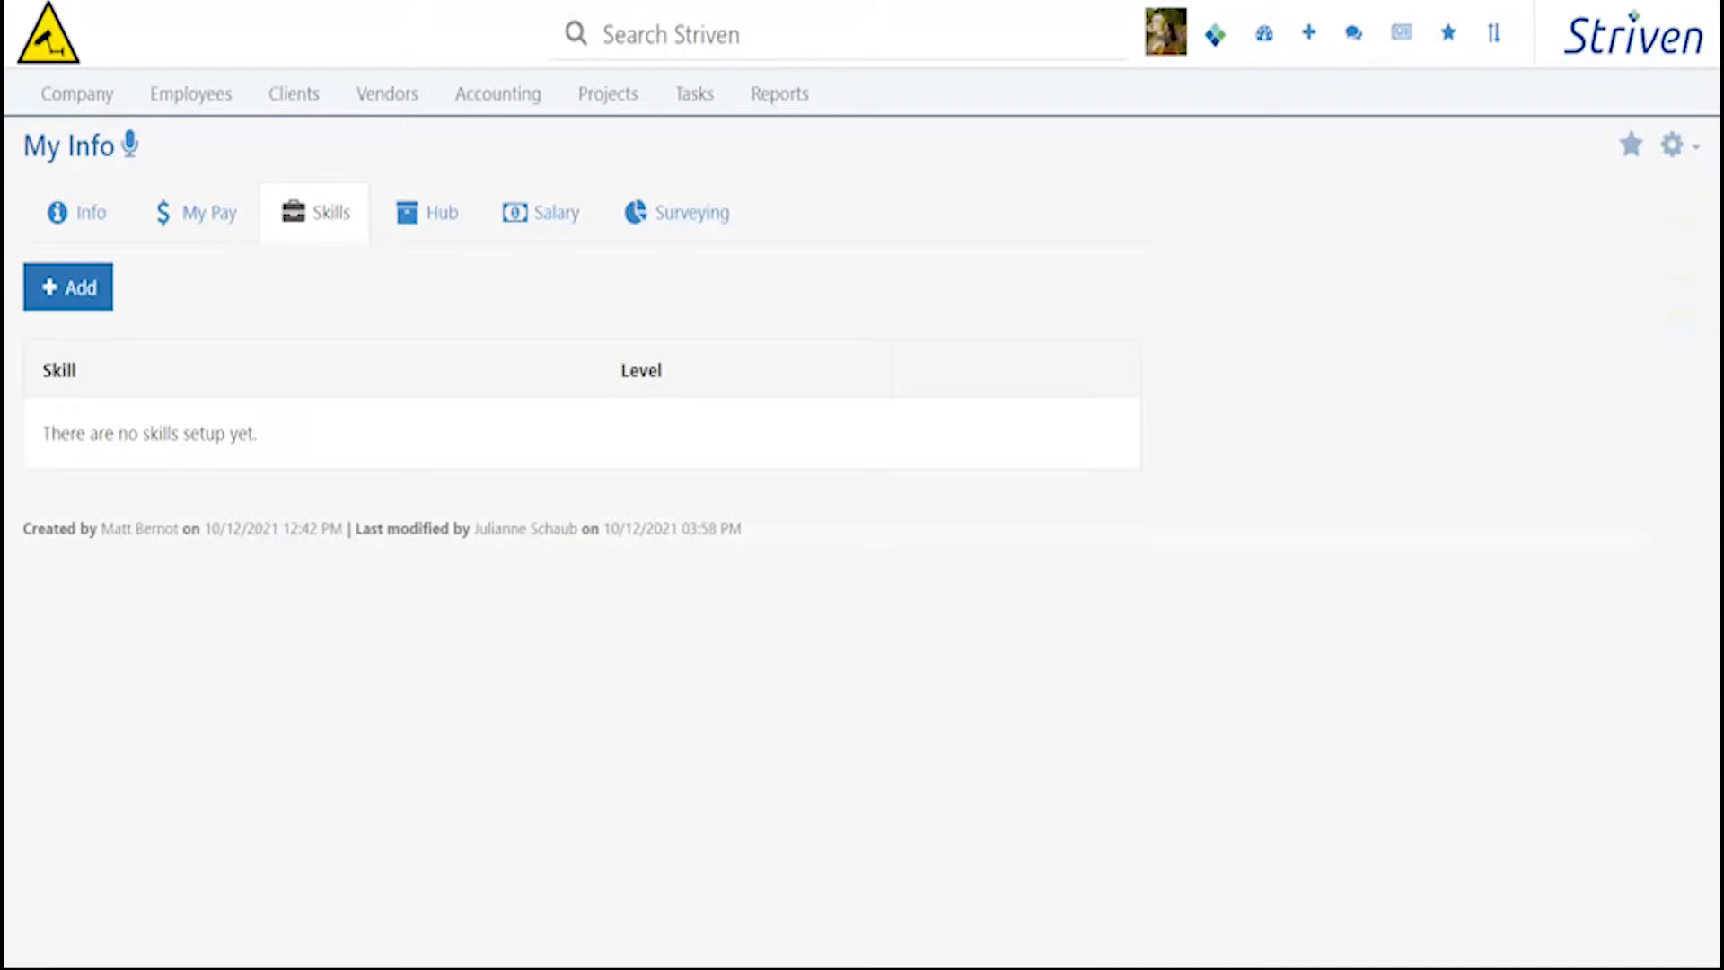
- Add the Audio & Video Knowledge skill to the employee at Novice level
left_click(68, 288)
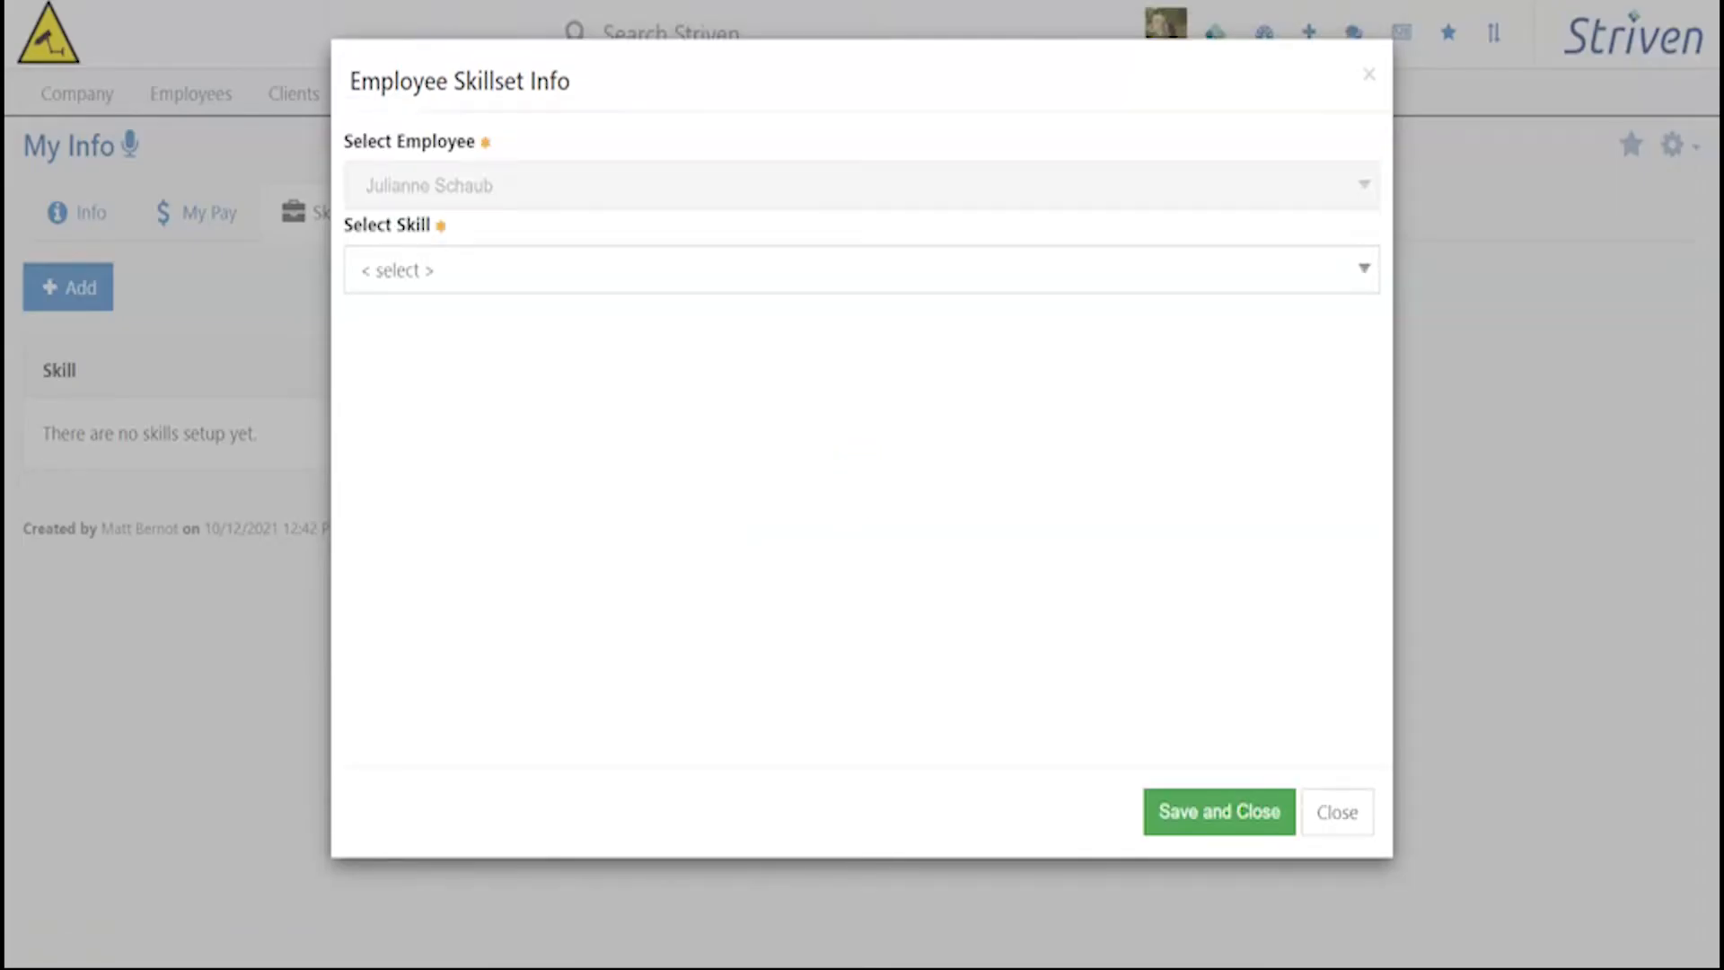
left_click(857, 269)
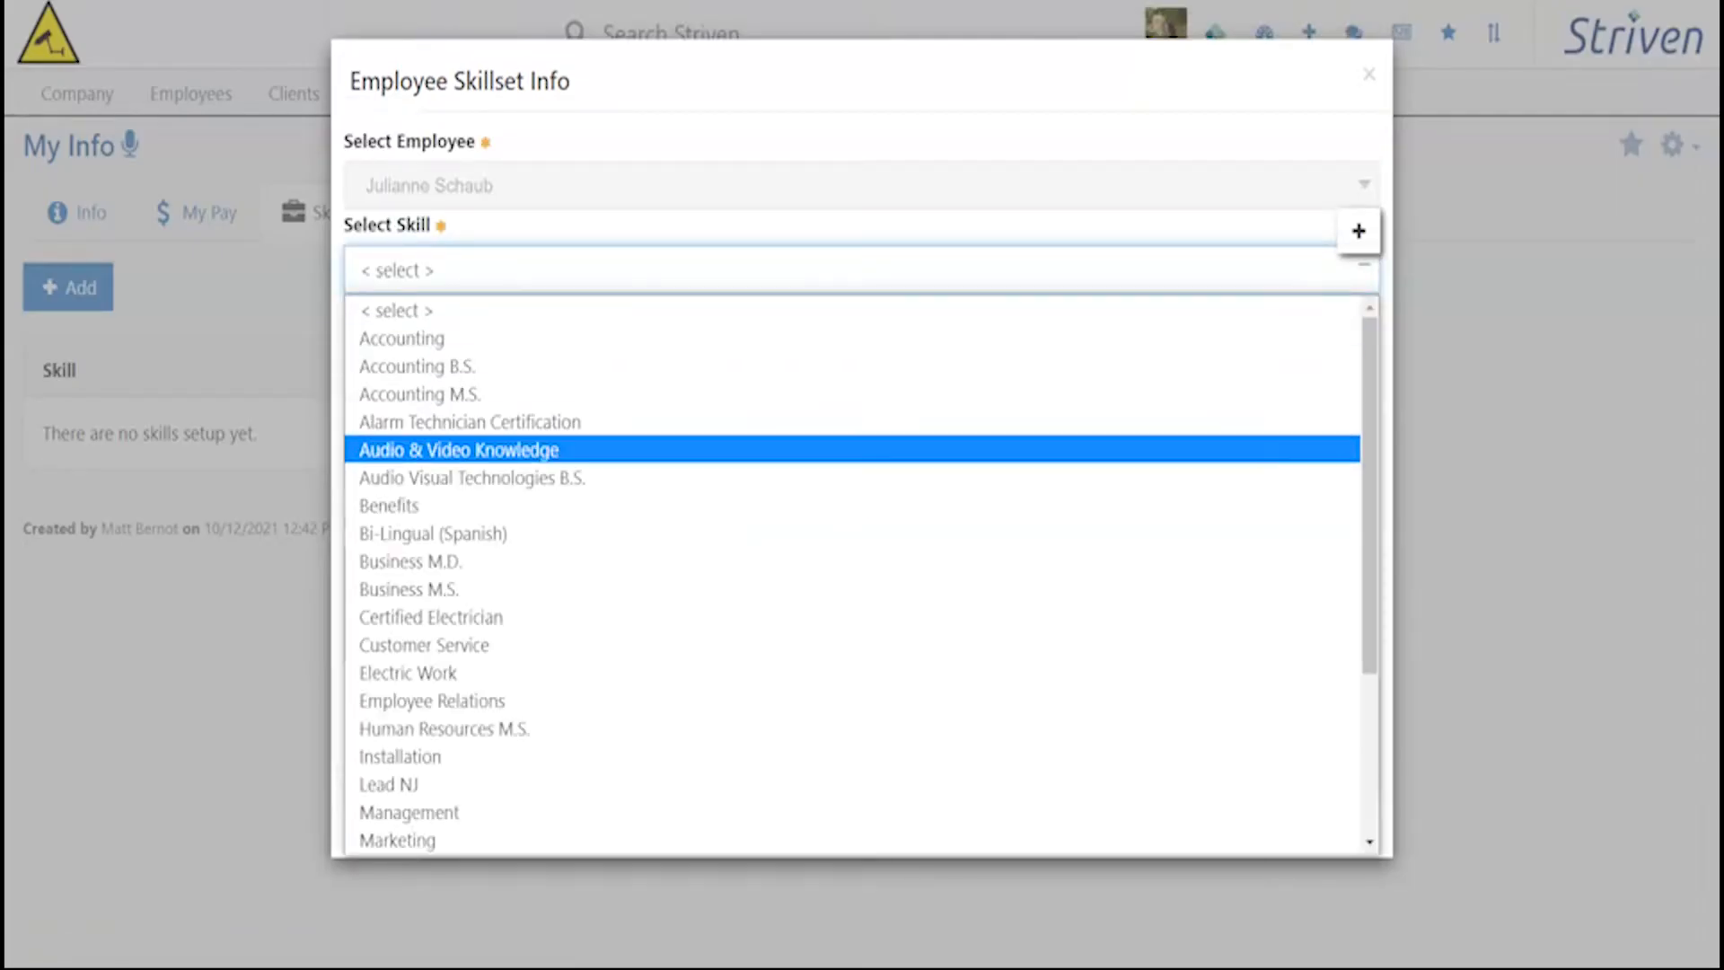
left_click(457, 449)
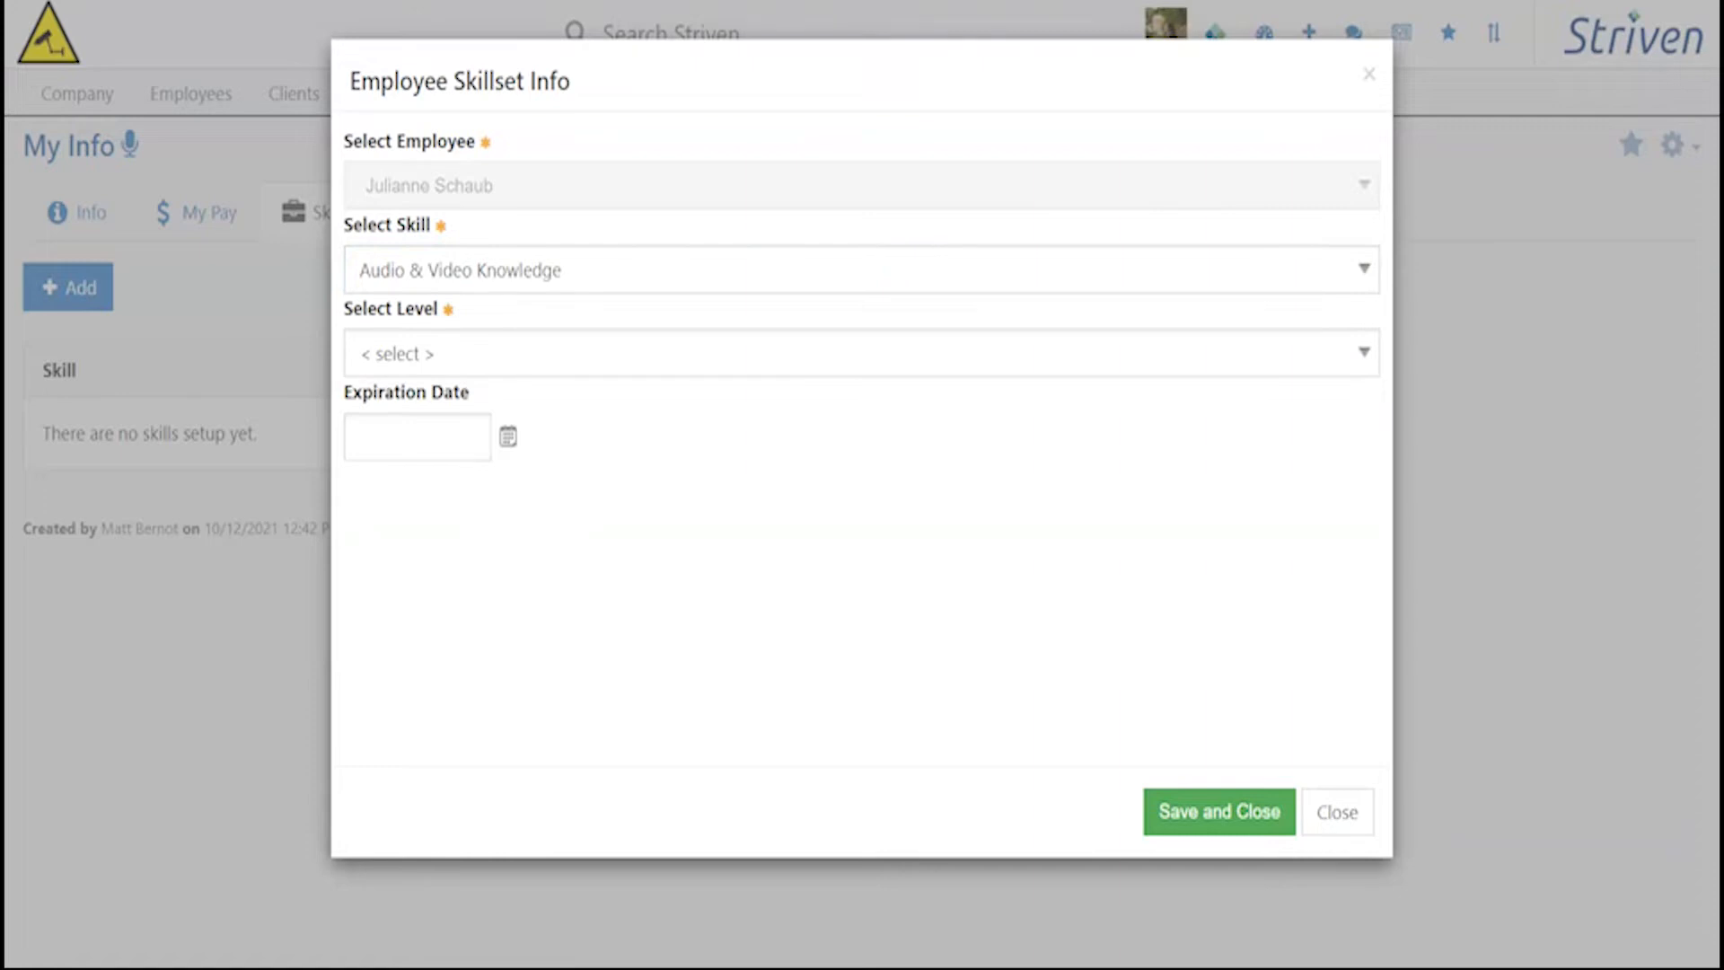
left_click(861, 353)
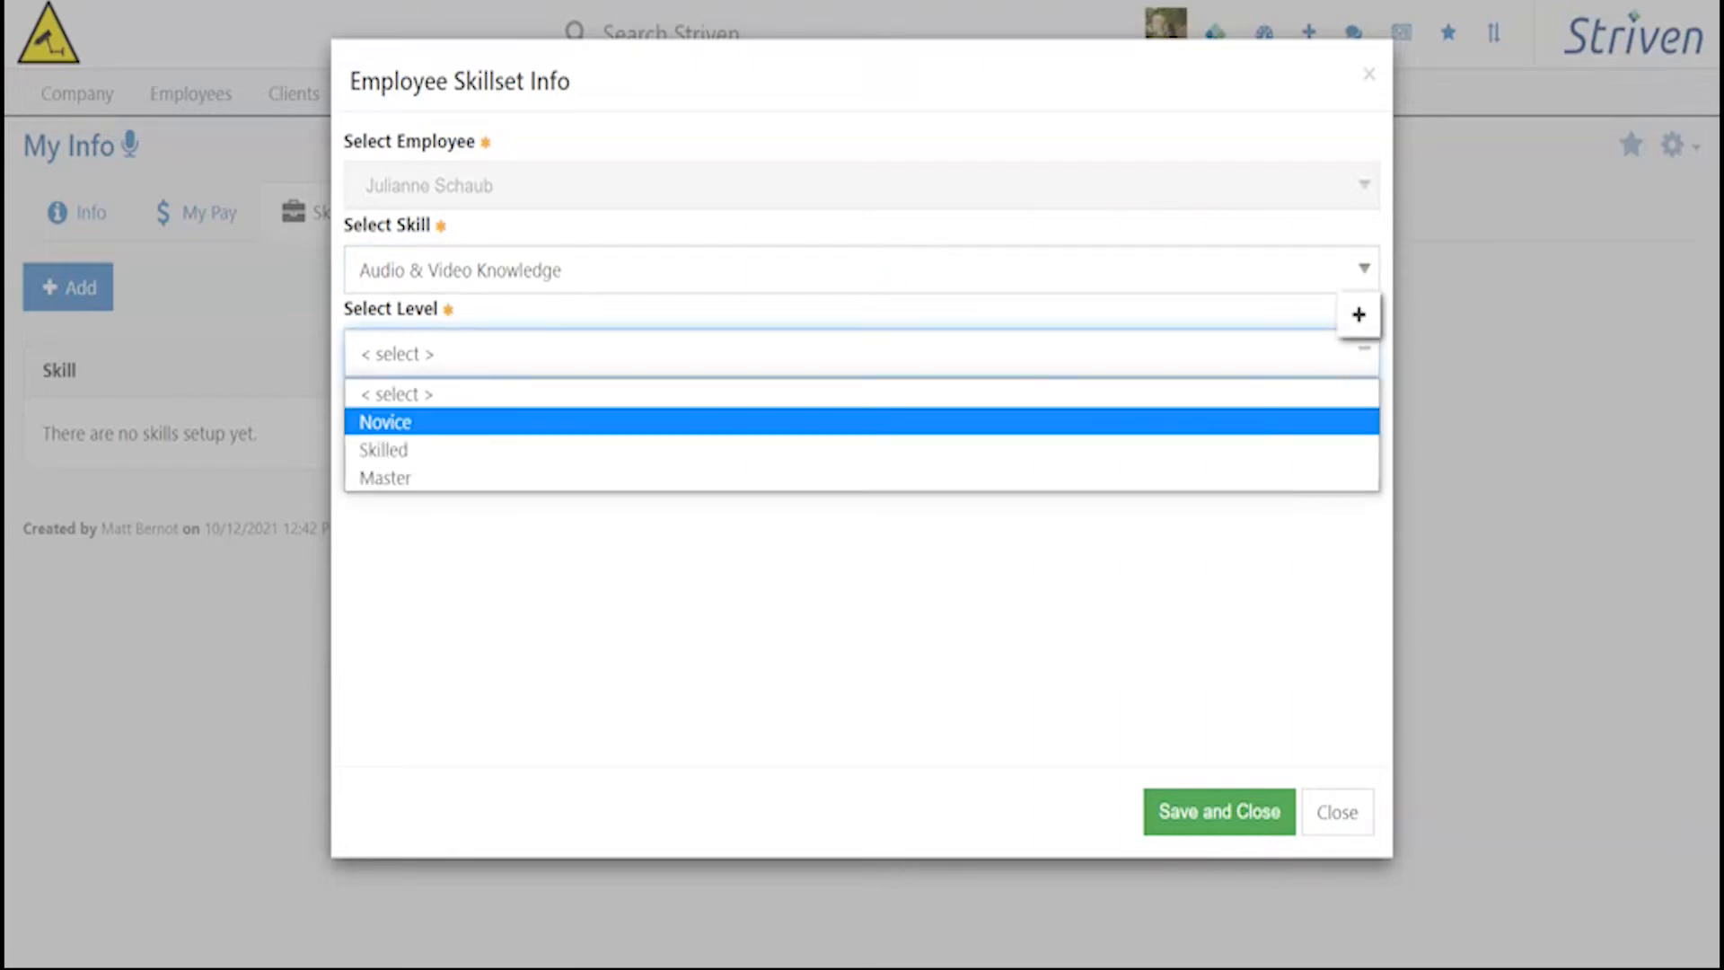
left_click(1337, 812)
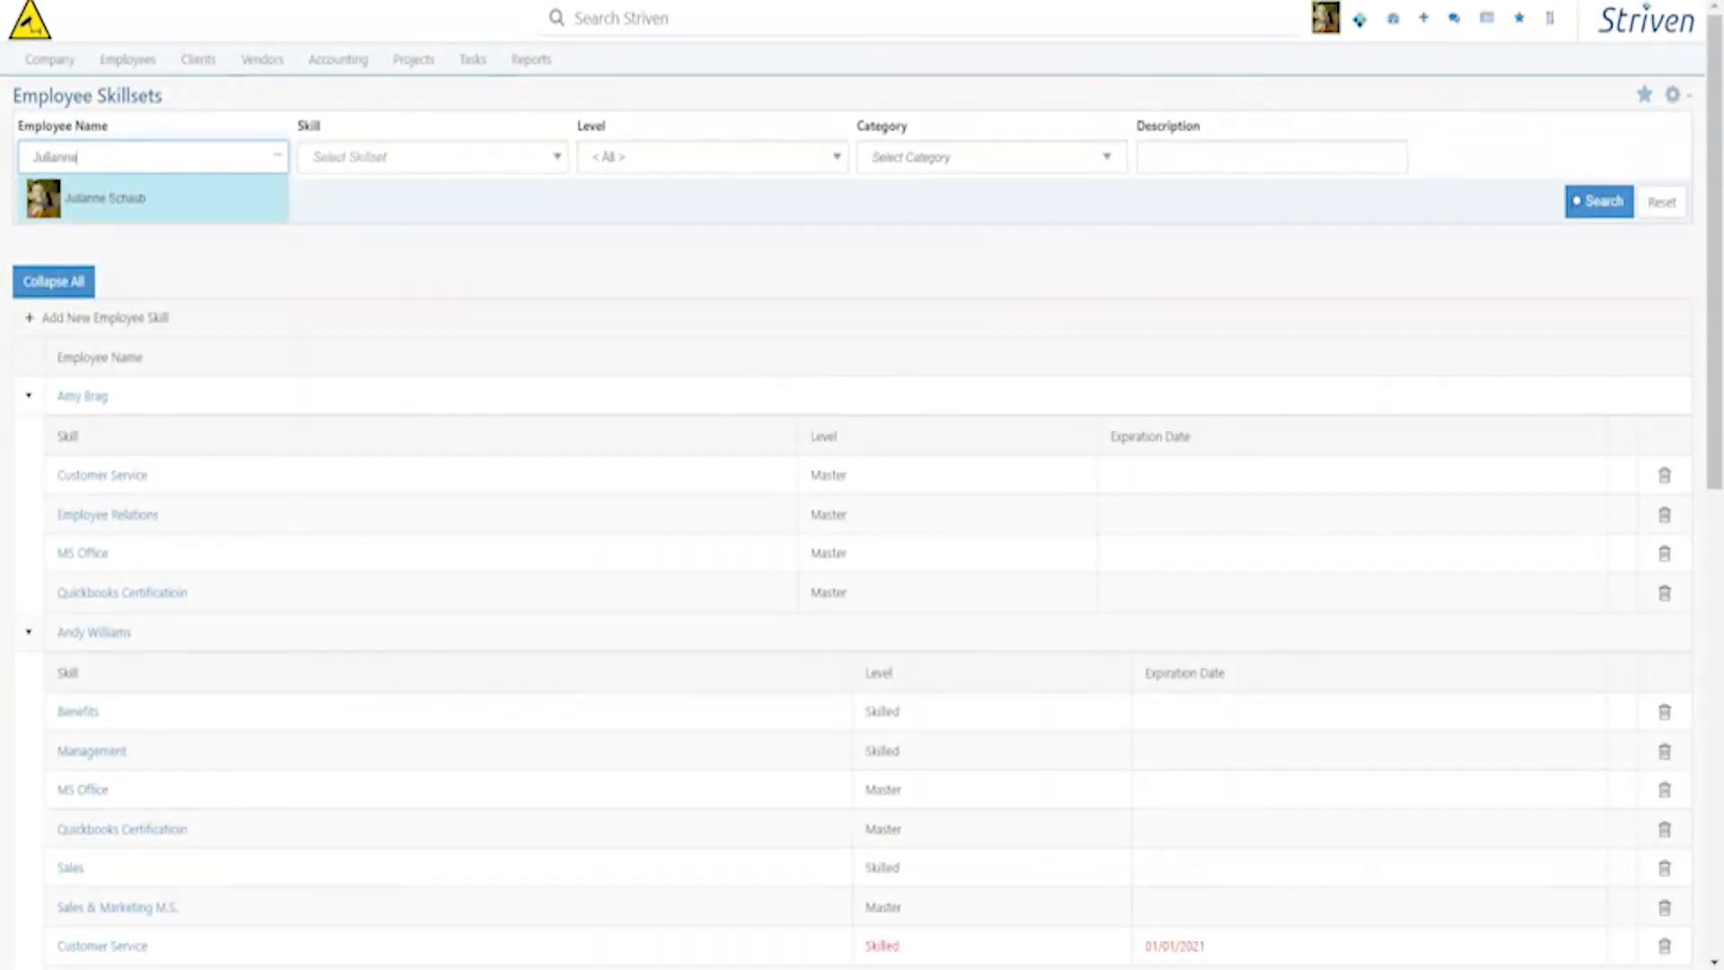
- Filter Employee Skillsets by that employee, add them as an attendee, and save the Spotlight Filming appointment
left_click(104, 197)
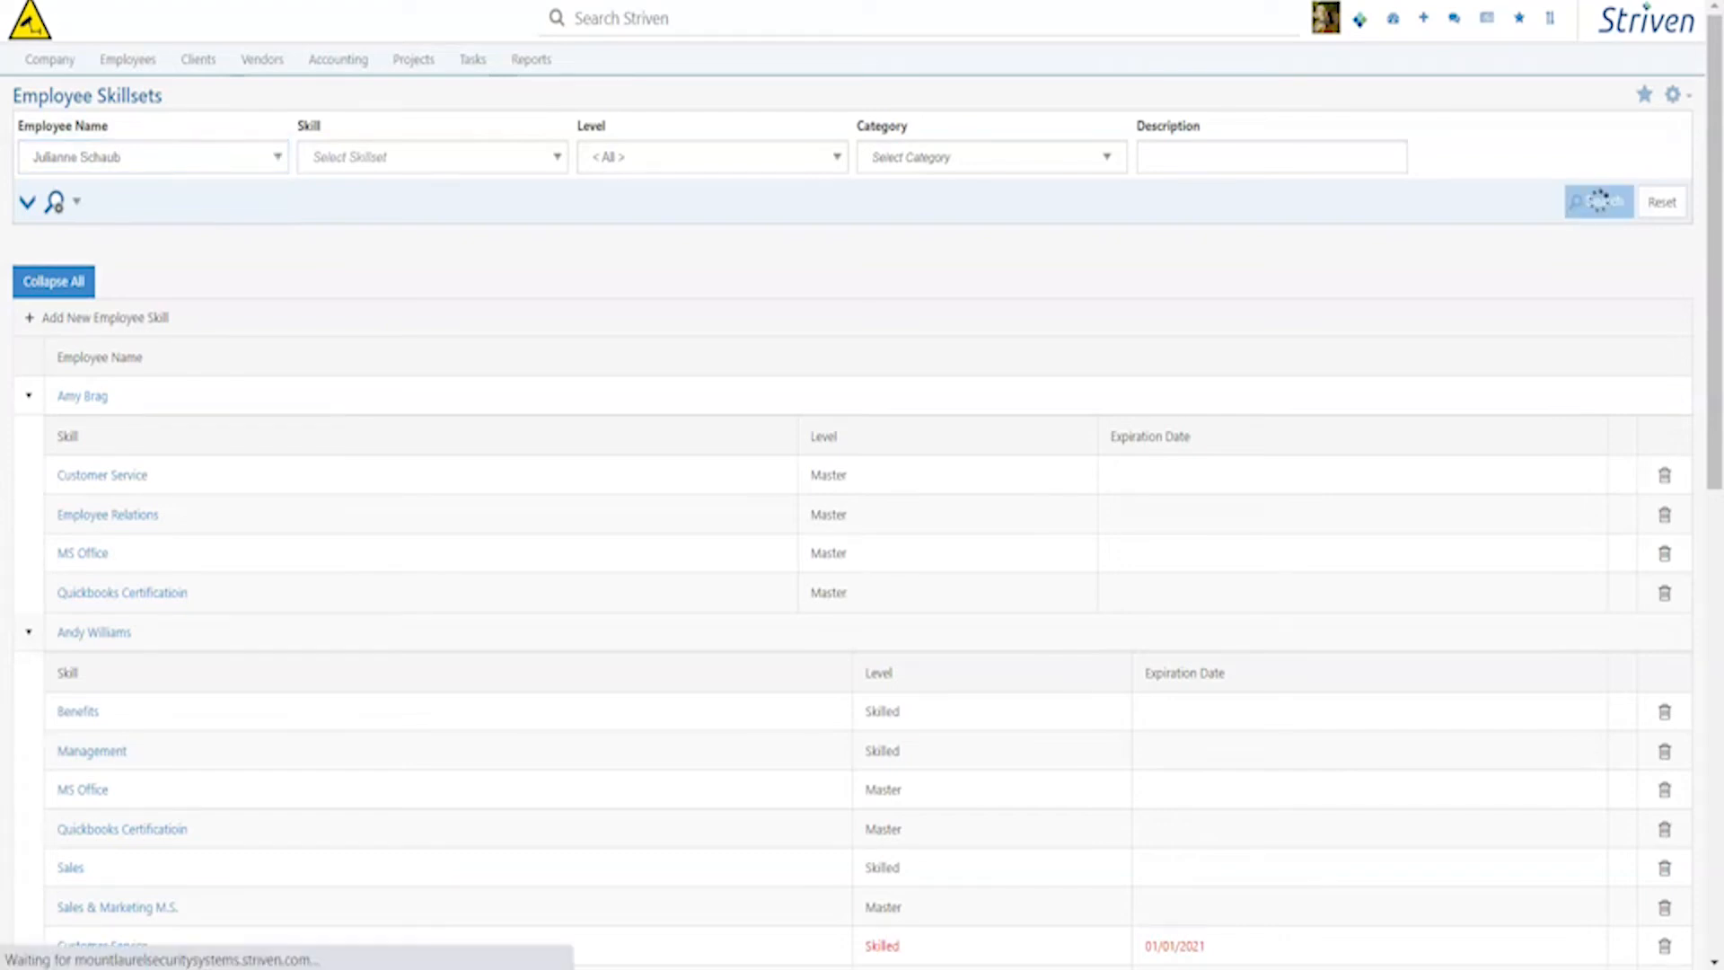
left_click(1598, 201)
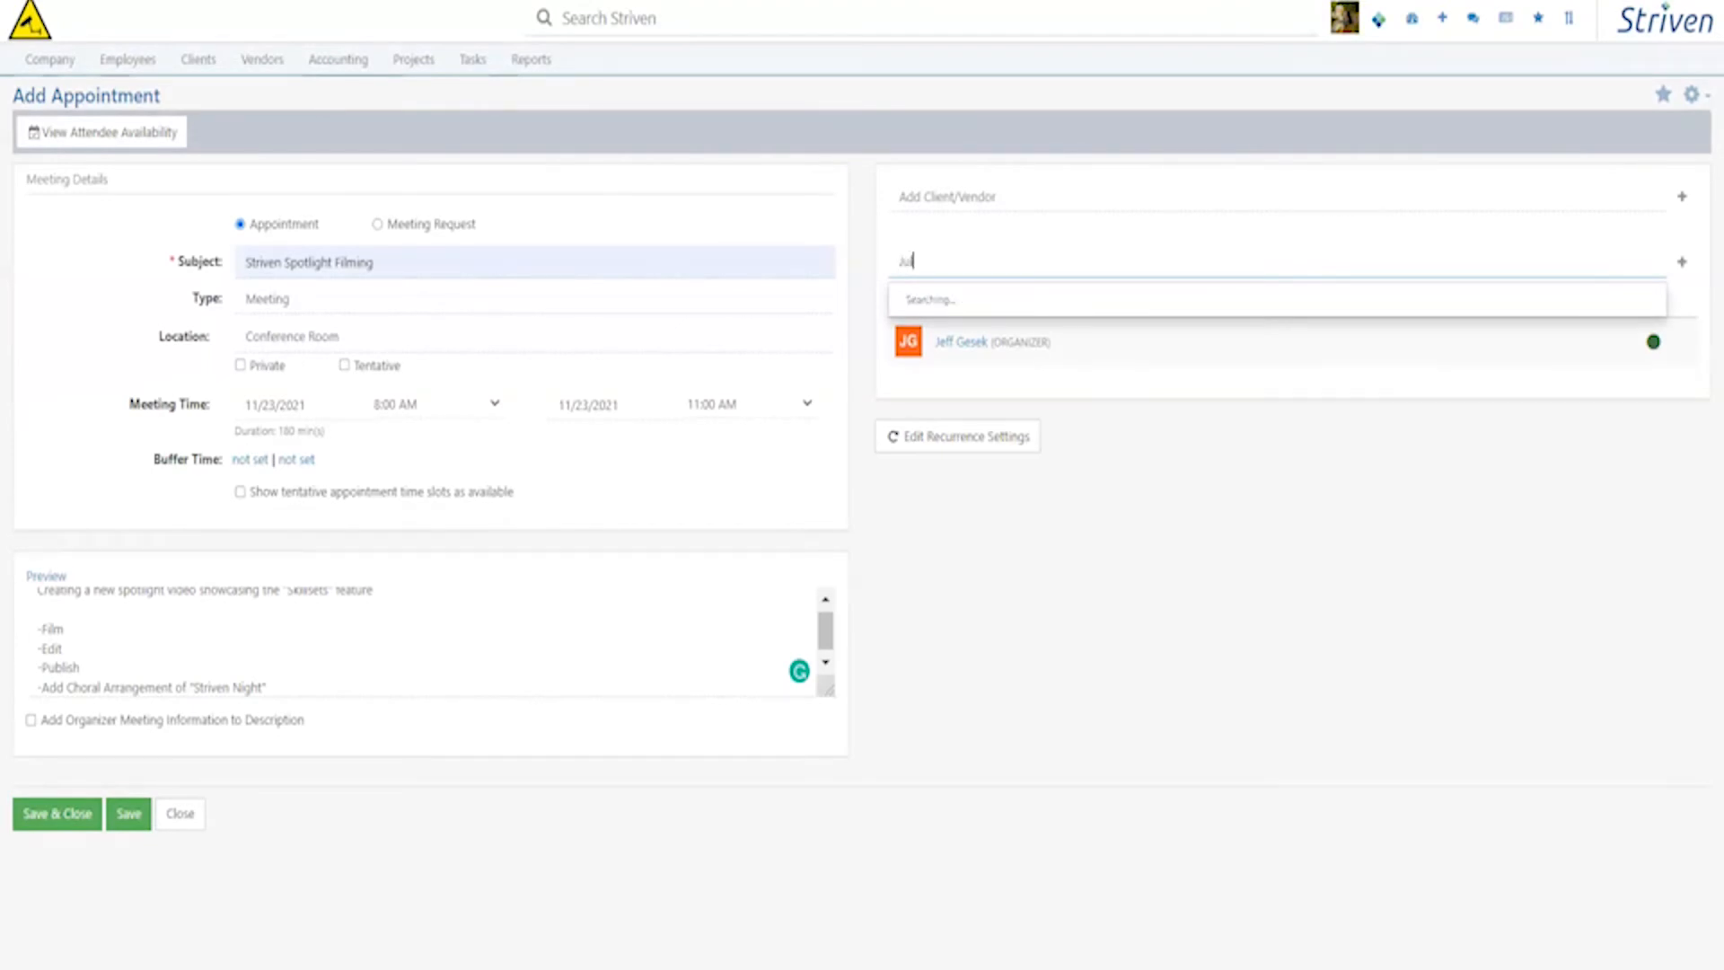
left_click(960, 341)
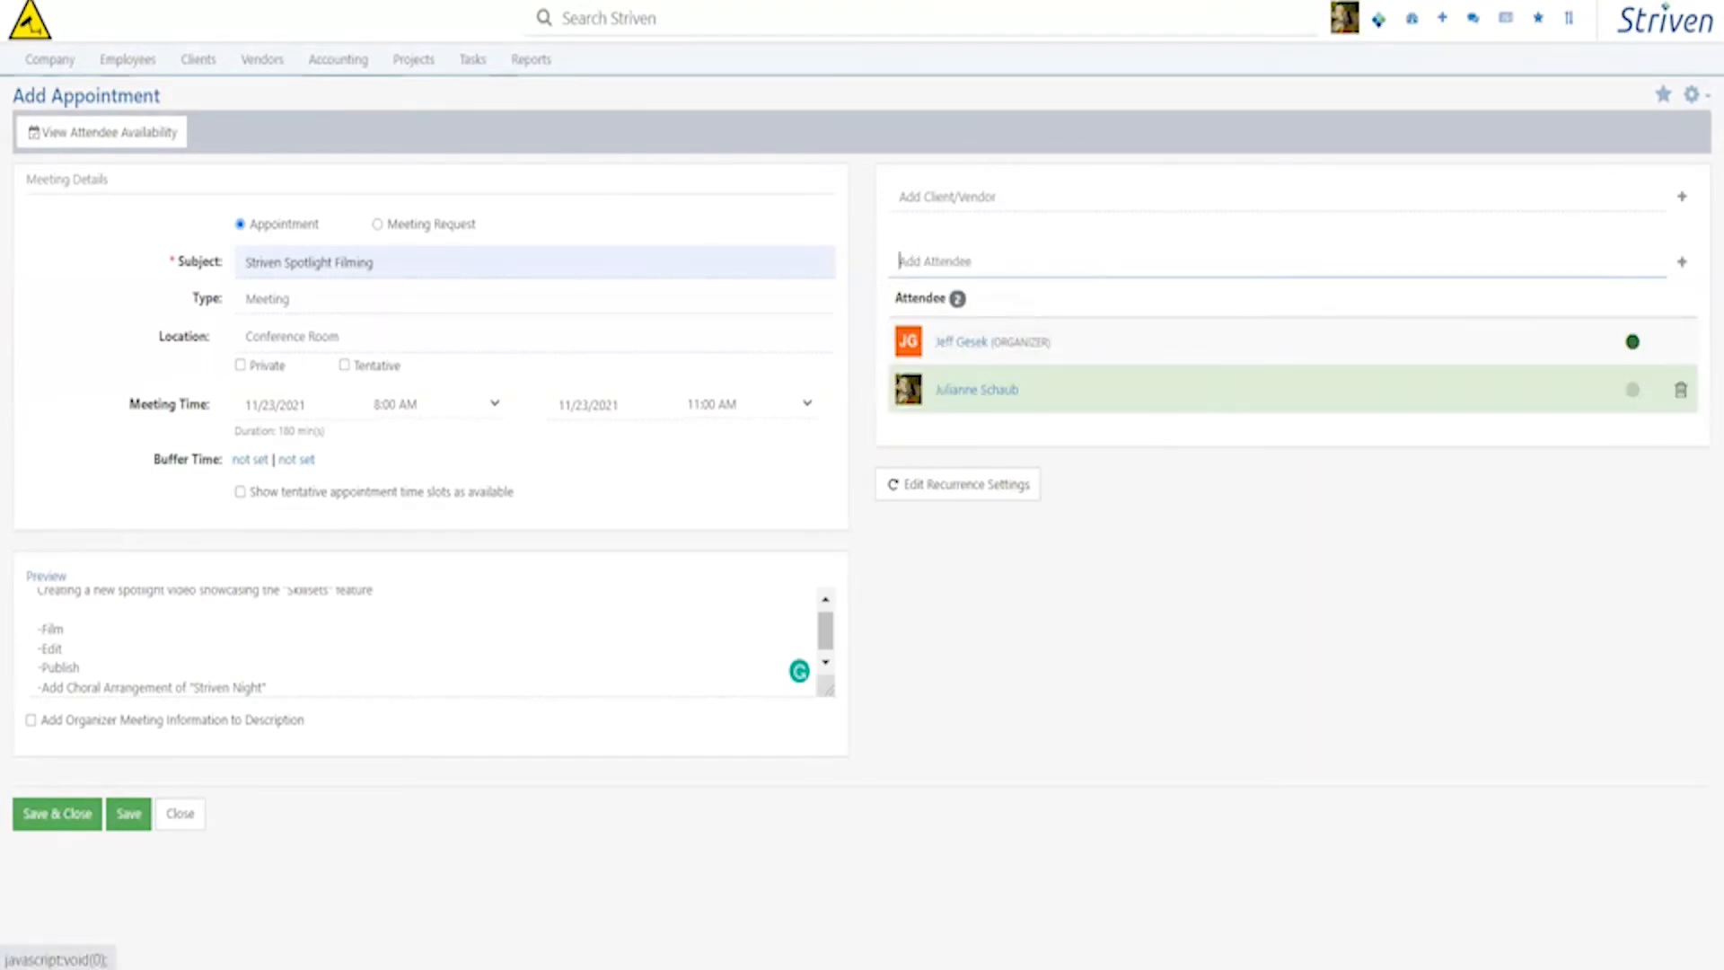
left_click(56, 814)
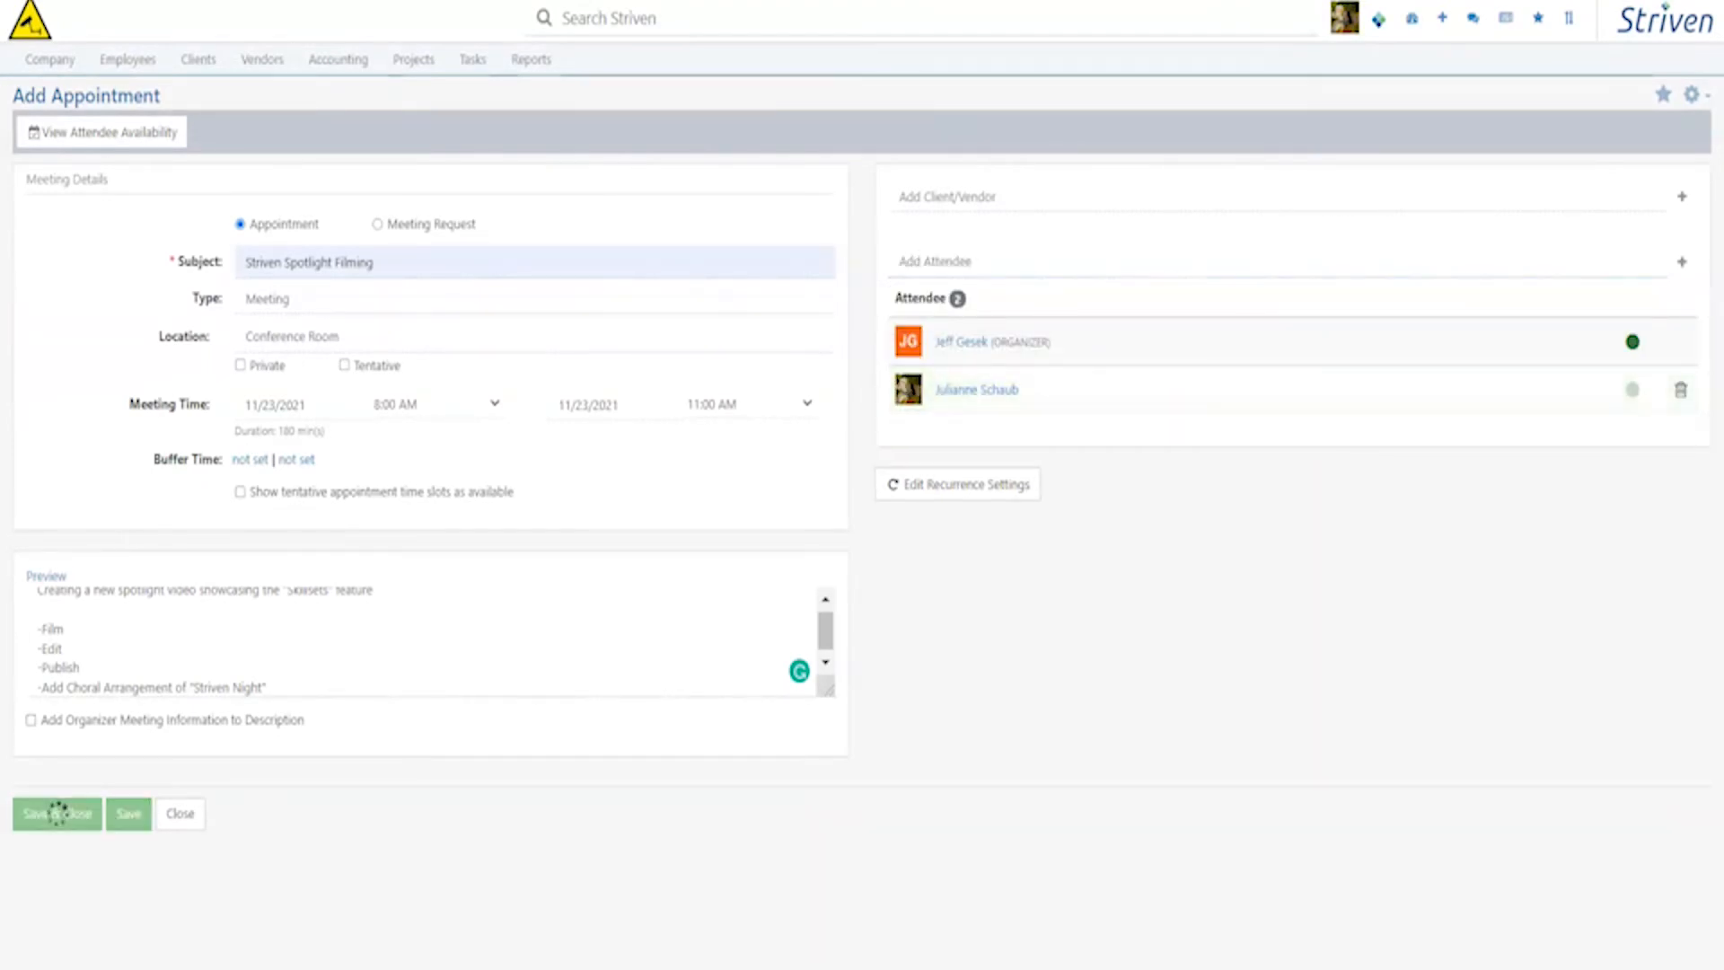